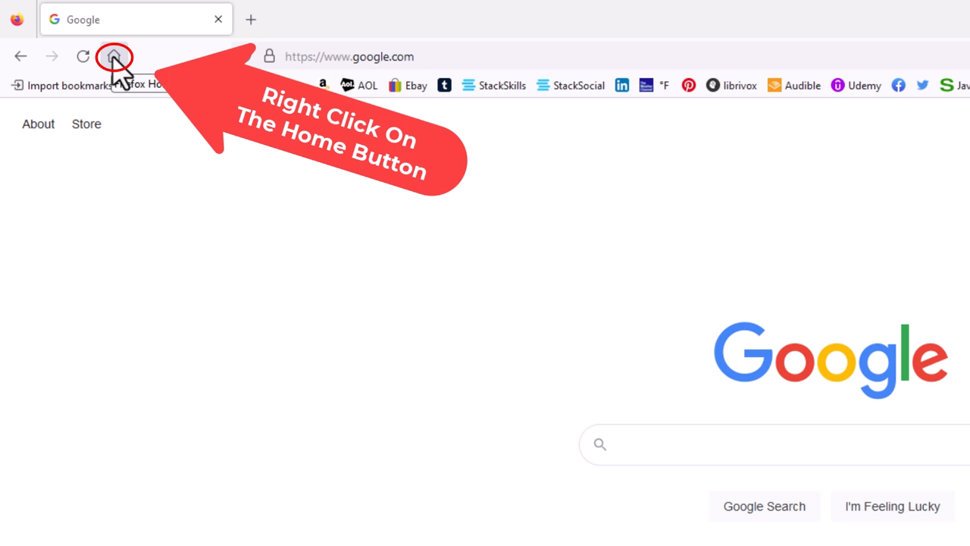
- Remove the Home button from the toolbar via its right-click menu
right_click(112, 56)
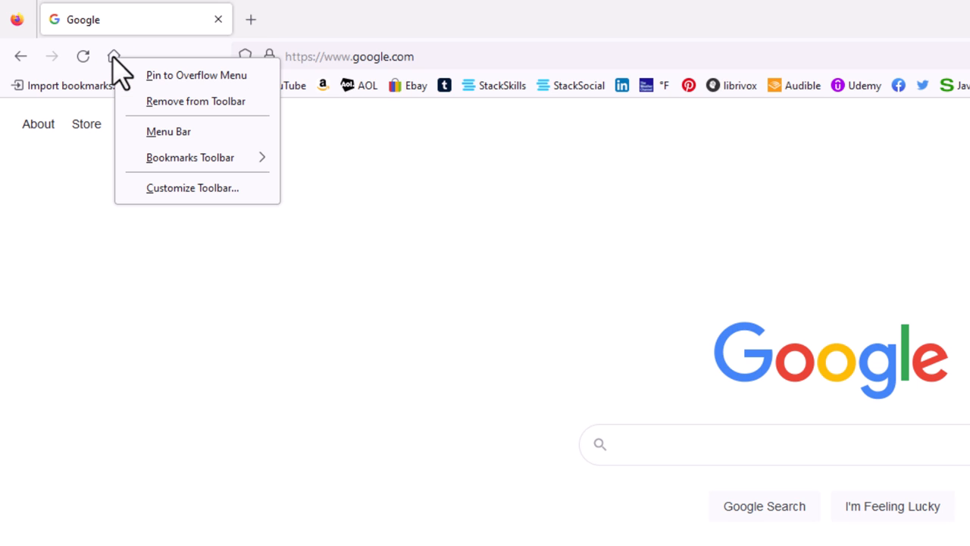
mouse_move(195, 100)
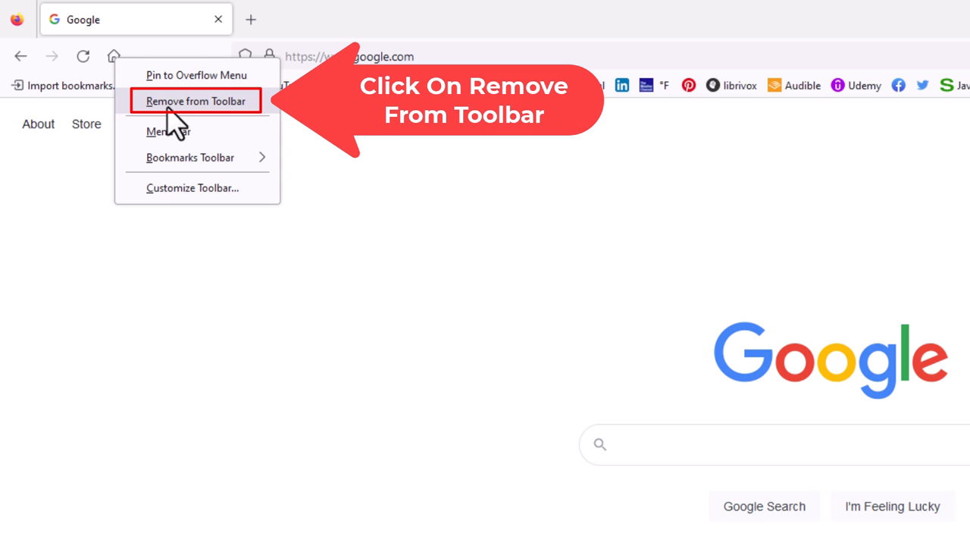
left_click(195, 100)
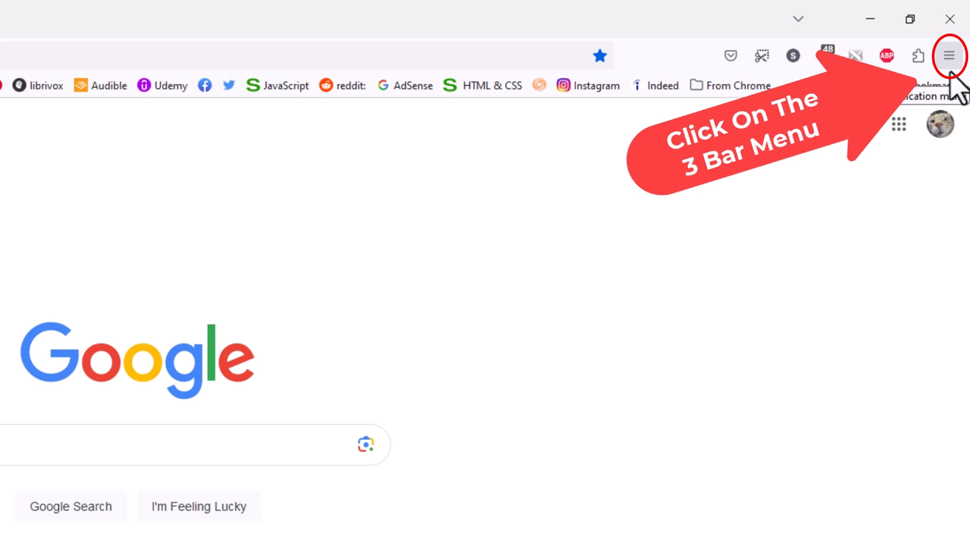
- Reach Customize Toolbar through the main menu's More tools entry
left_click(948, 54)
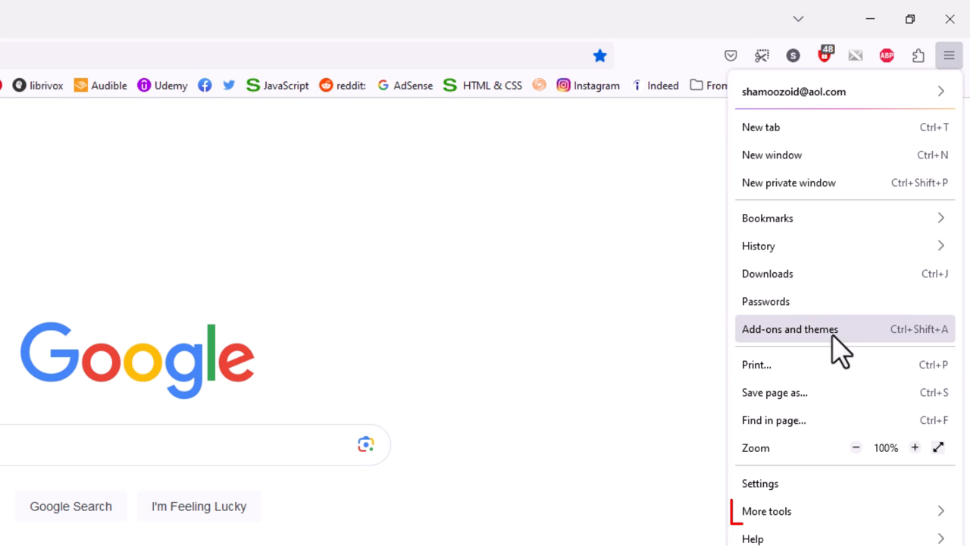
mouse_move(767, 511)
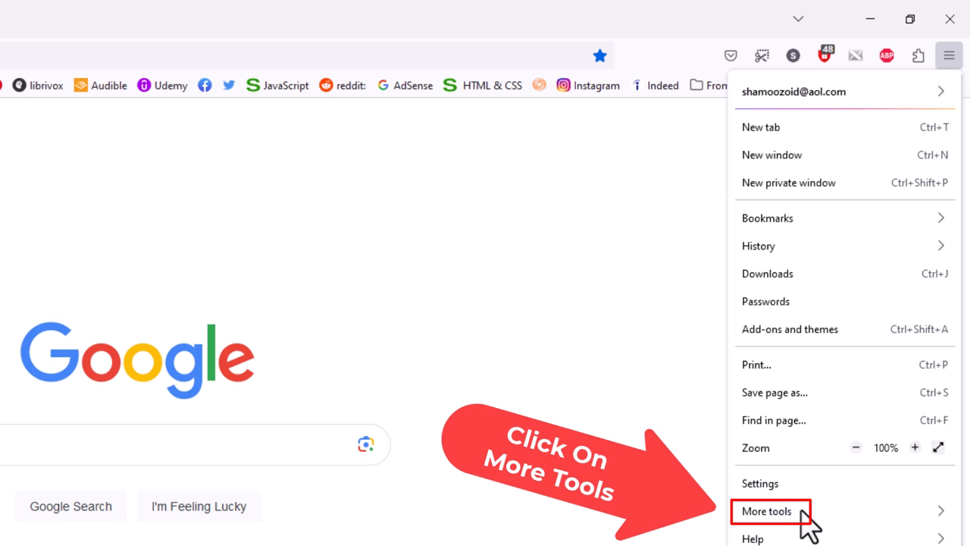
left_click(766, 511)
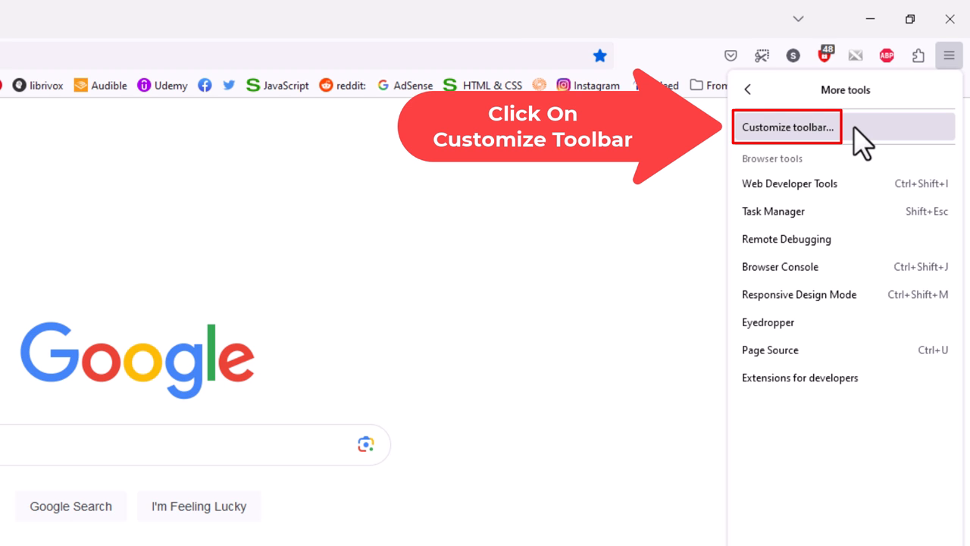
mouse_move(811, 136)
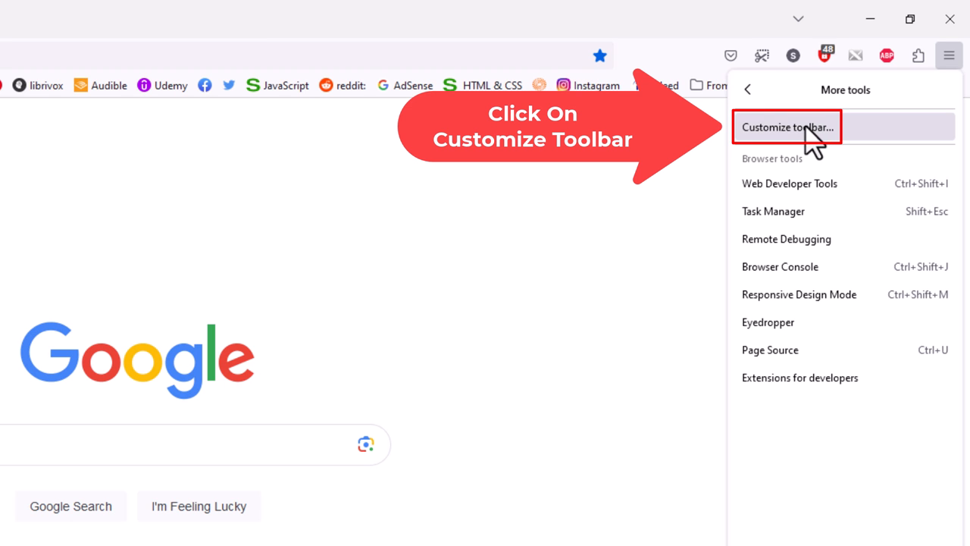
left_click(786, 128)
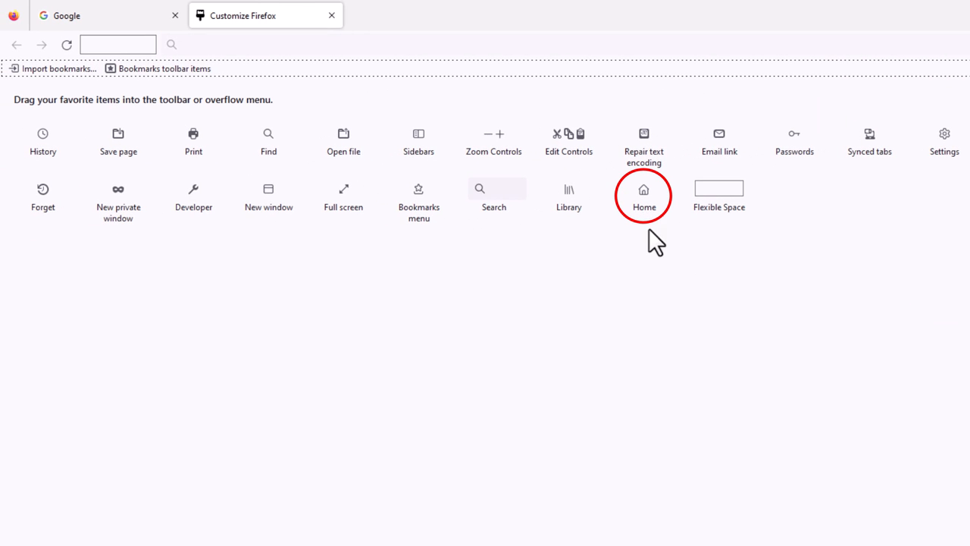
mouse_move(655, 250)
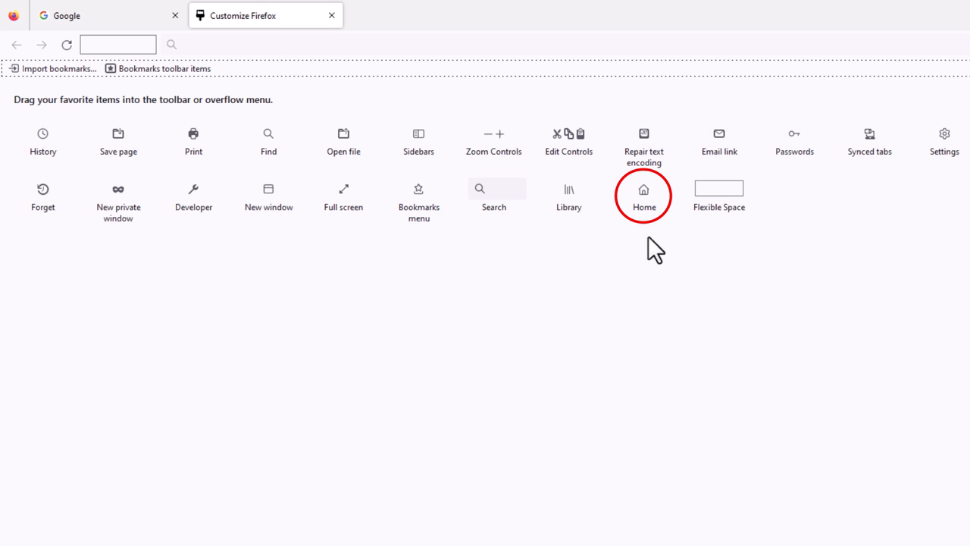
mouse_move(650, 241)
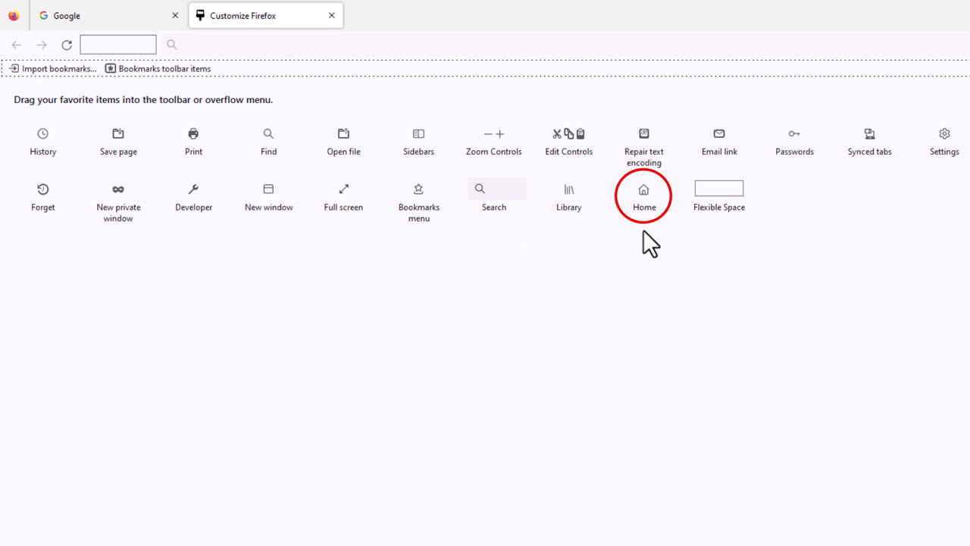
mouse_move(242, 195)
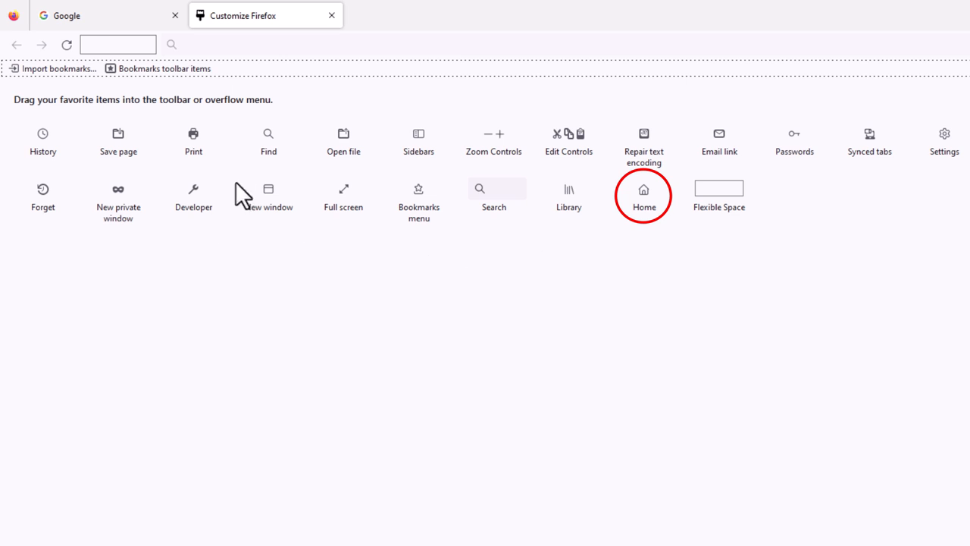
mouse_move(644, 200)
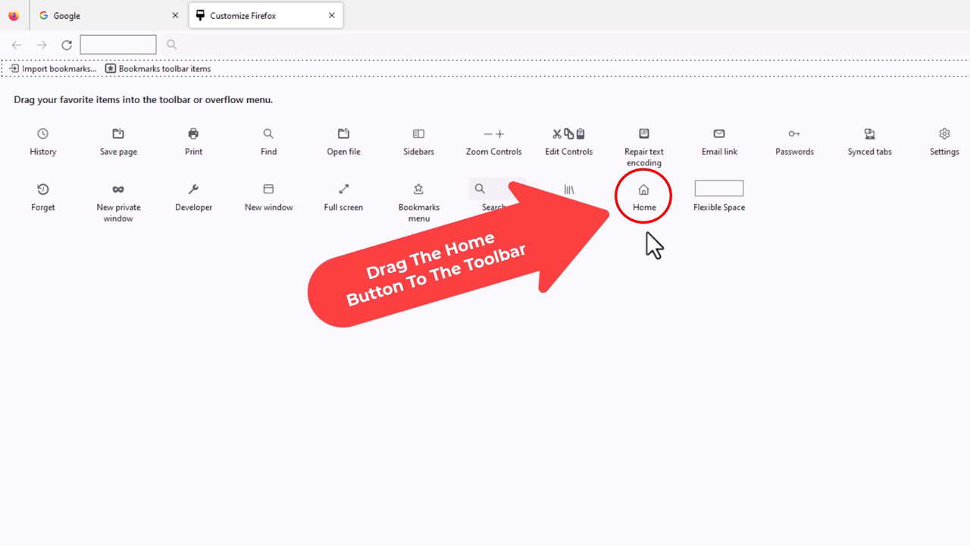
mouse_move(643, 200)
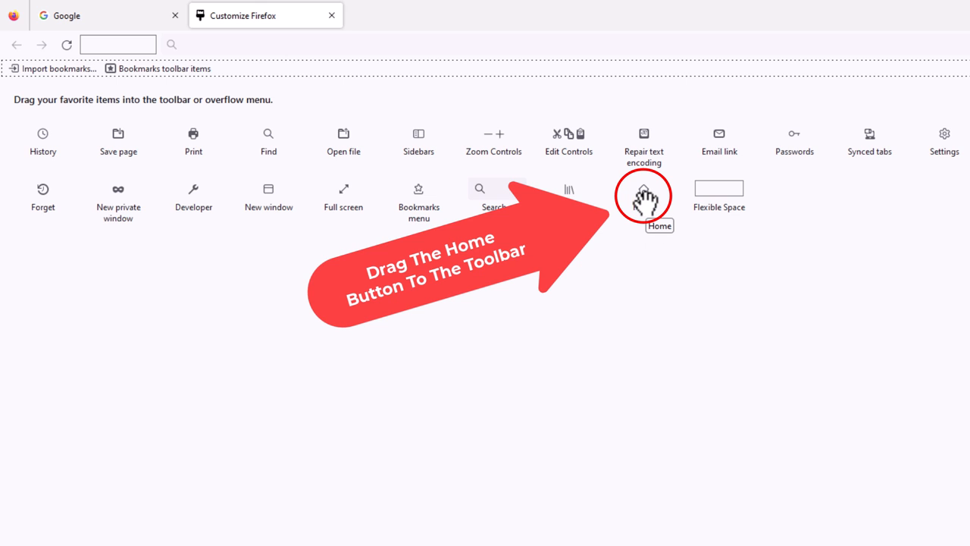
- Drag the Home item from the palette back into the toolbar beside Reload
left_click_drag(643, 196, 160, 68)
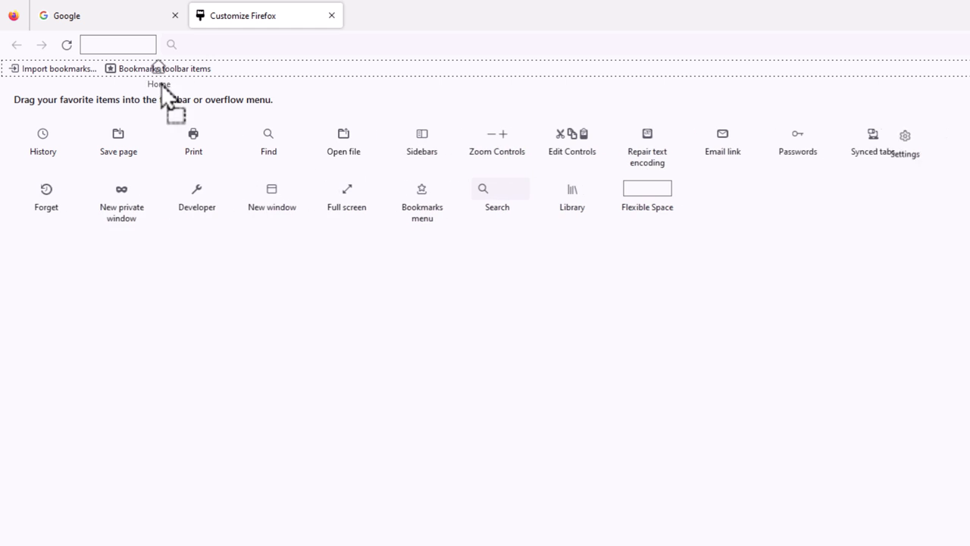
left_click_drag(159, 84, 91, 39)
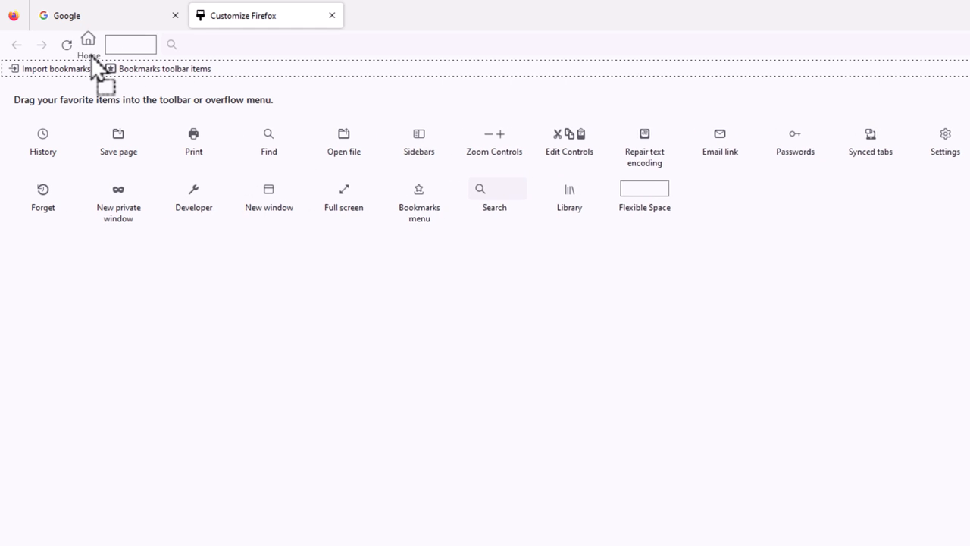